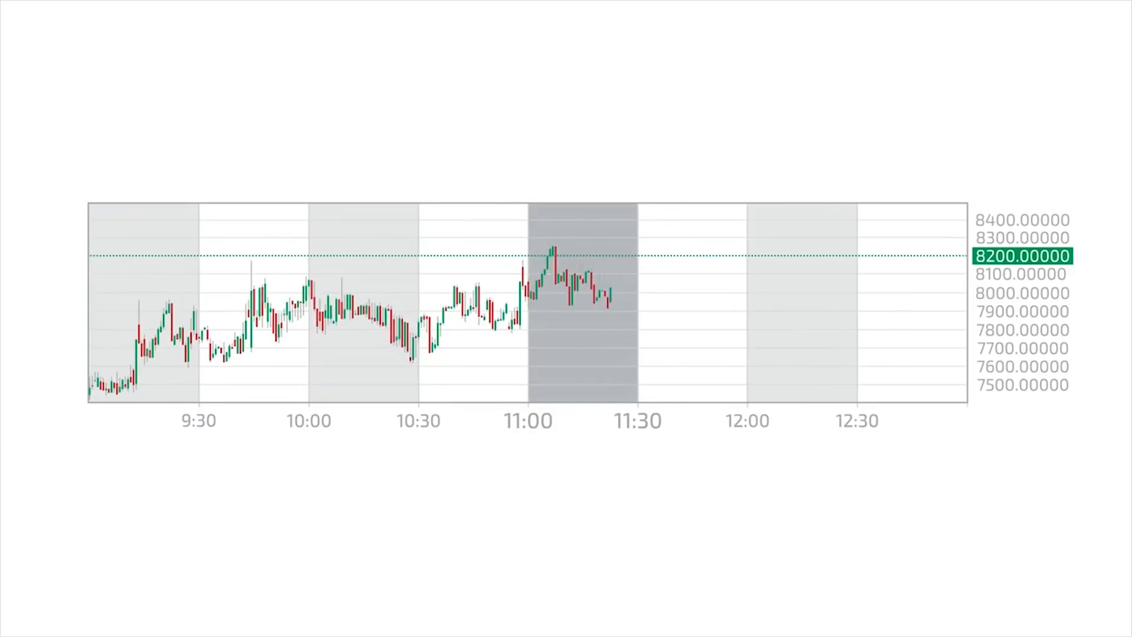
scroll(left, 3)
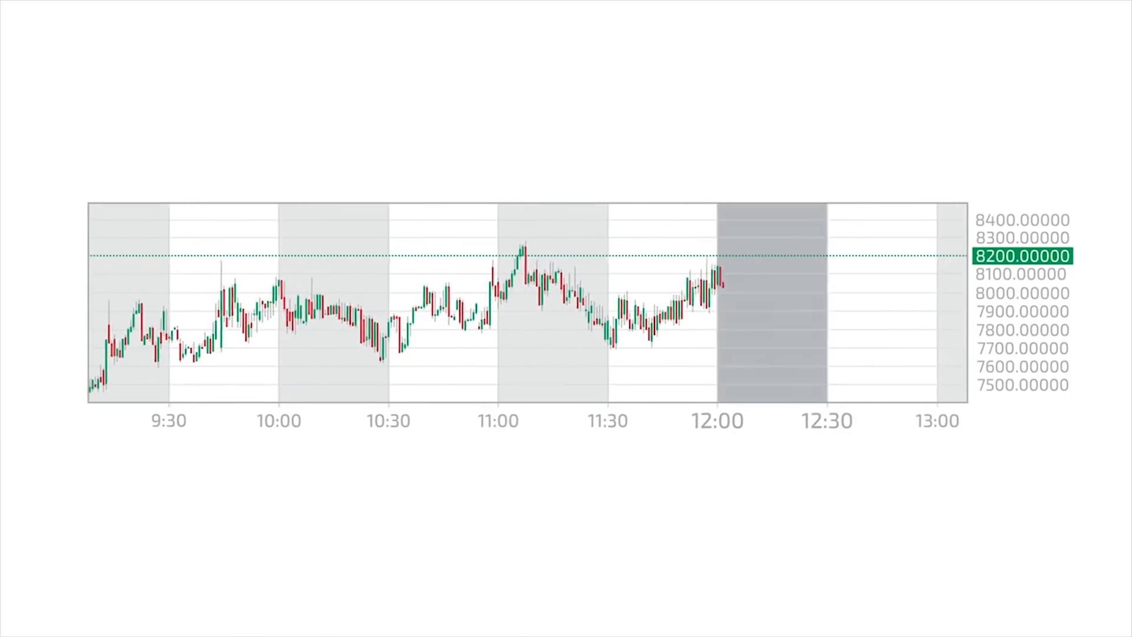